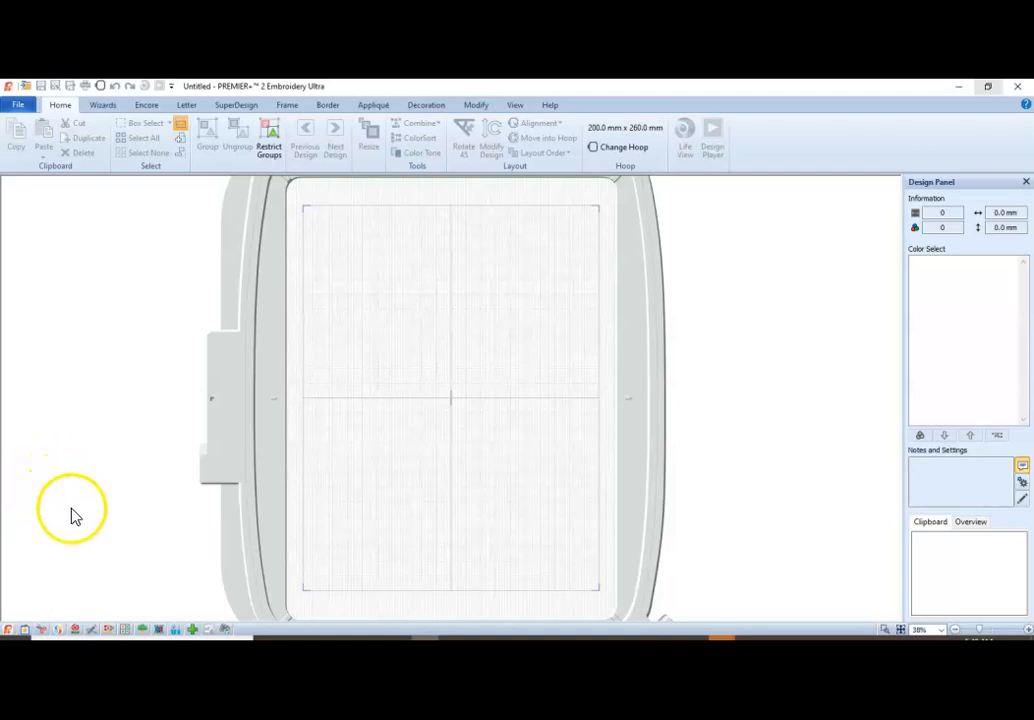
{"action": "mouse_move", "coordinate": [108, 548]}
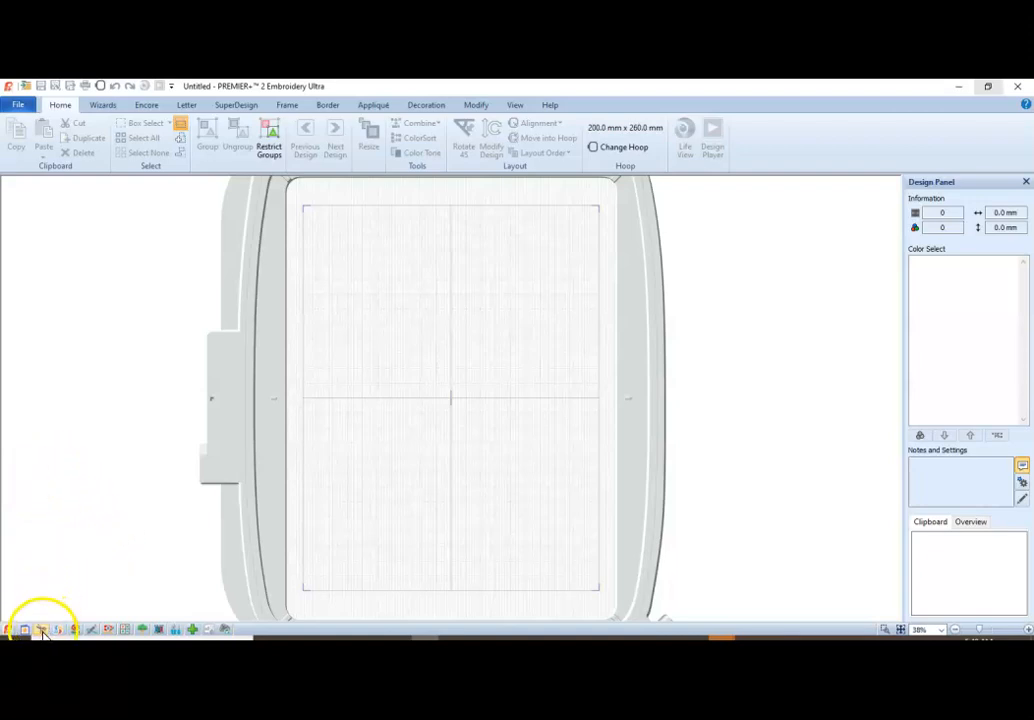
{"action": "mouse_move", "coordinate": [42, 628]}
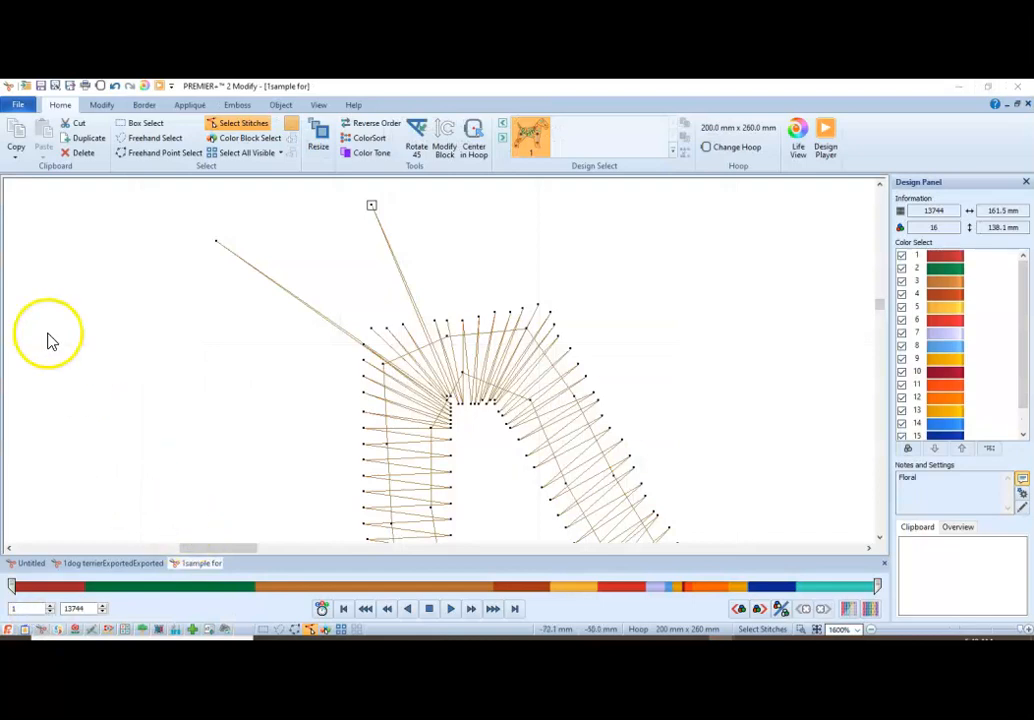
{"action": "left_click", "coordinate": [18, 104]}
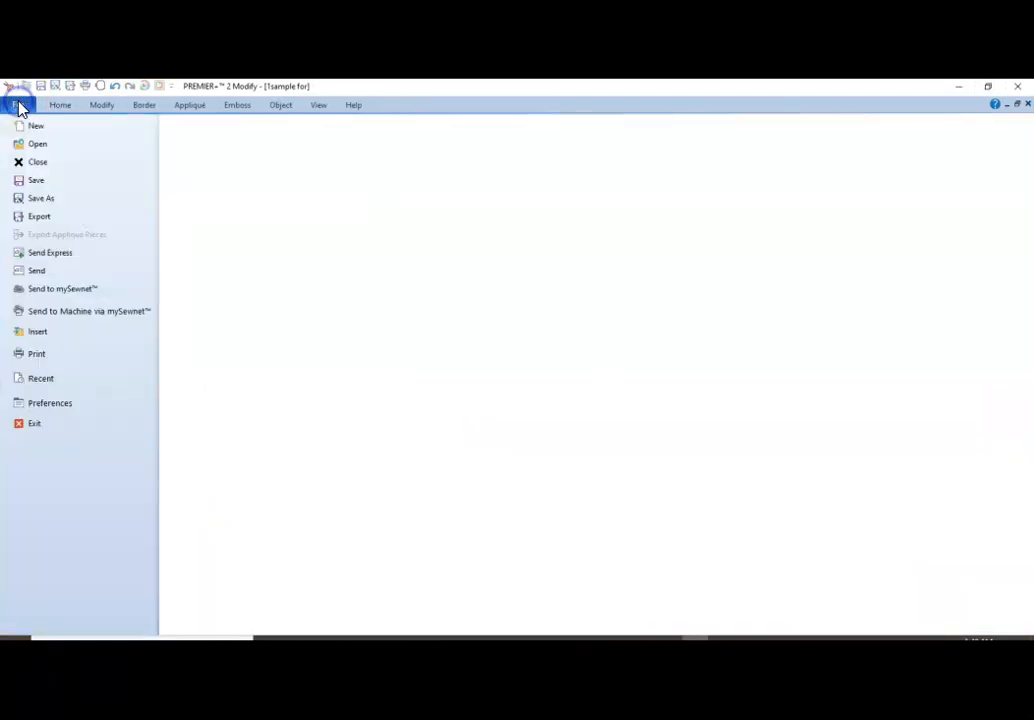
{"action": "mouse_move", "coordinate": [36, 332]}
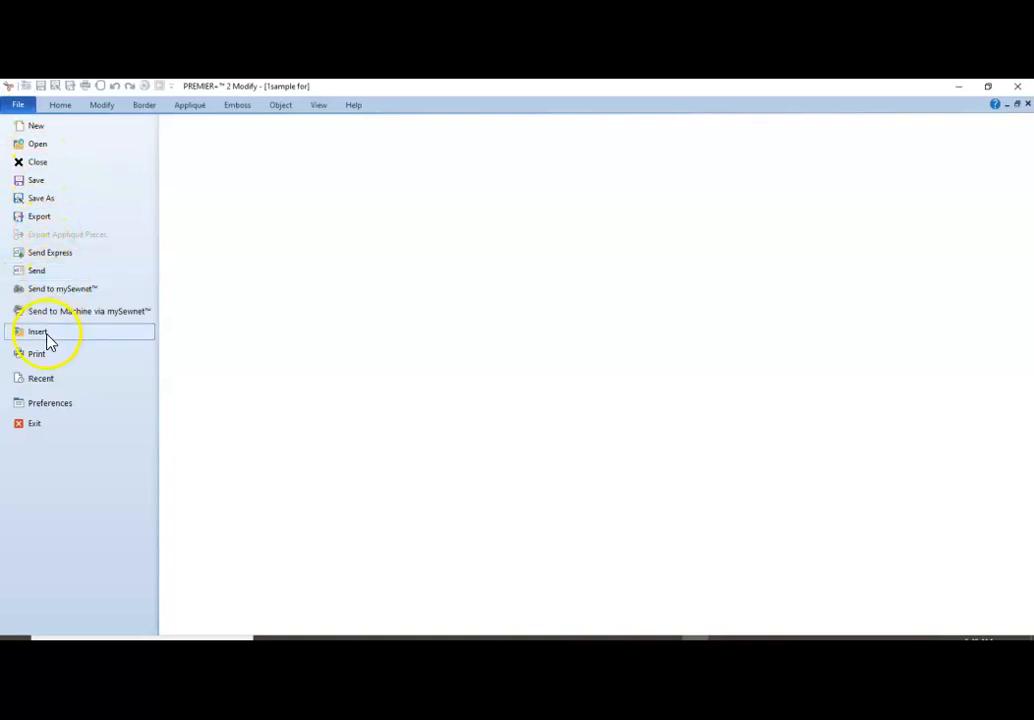
{"action": "mouse_move", "coordinate": [40, 332]}
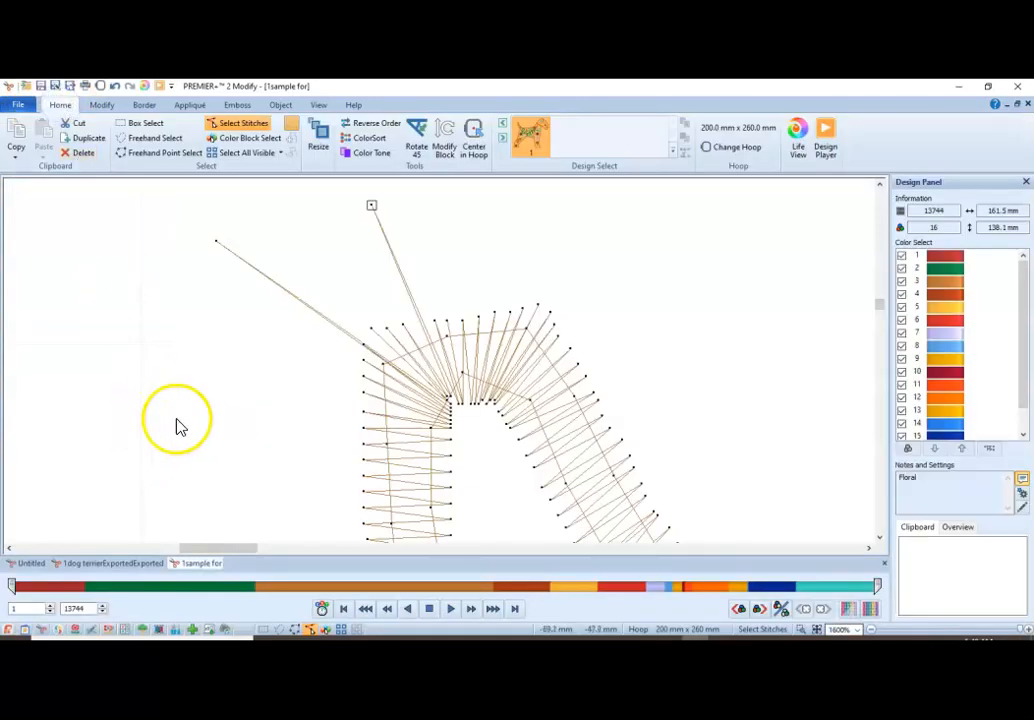
{"action": "mouse_move", "coordinate": [216, 250]}
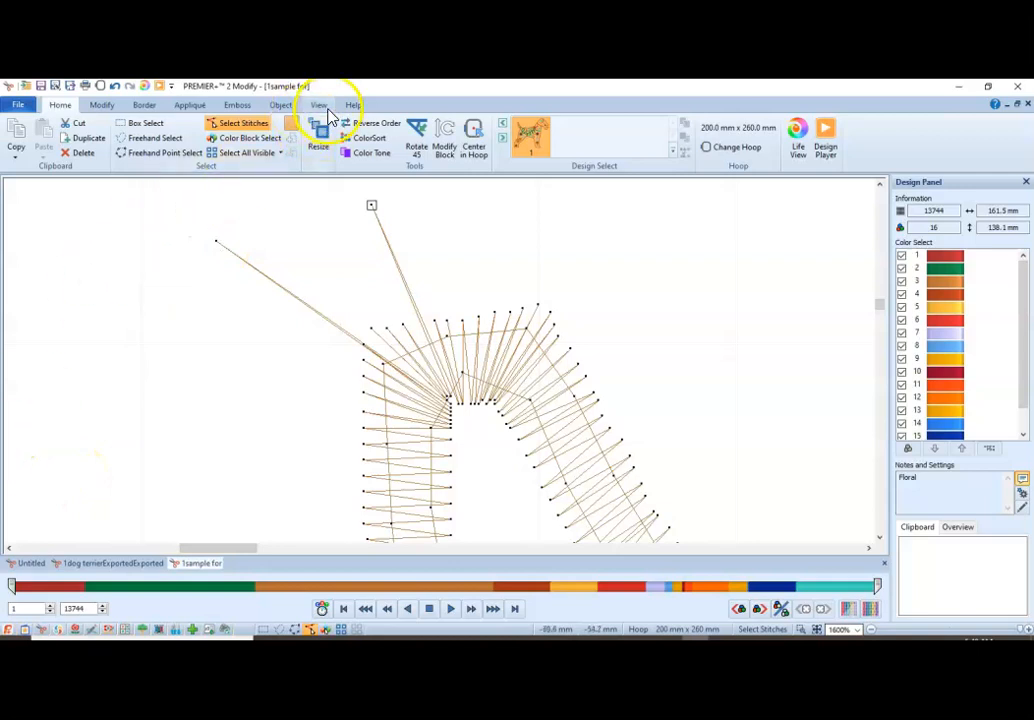
{"action": "left_click", "coordinate": [320, 104]}
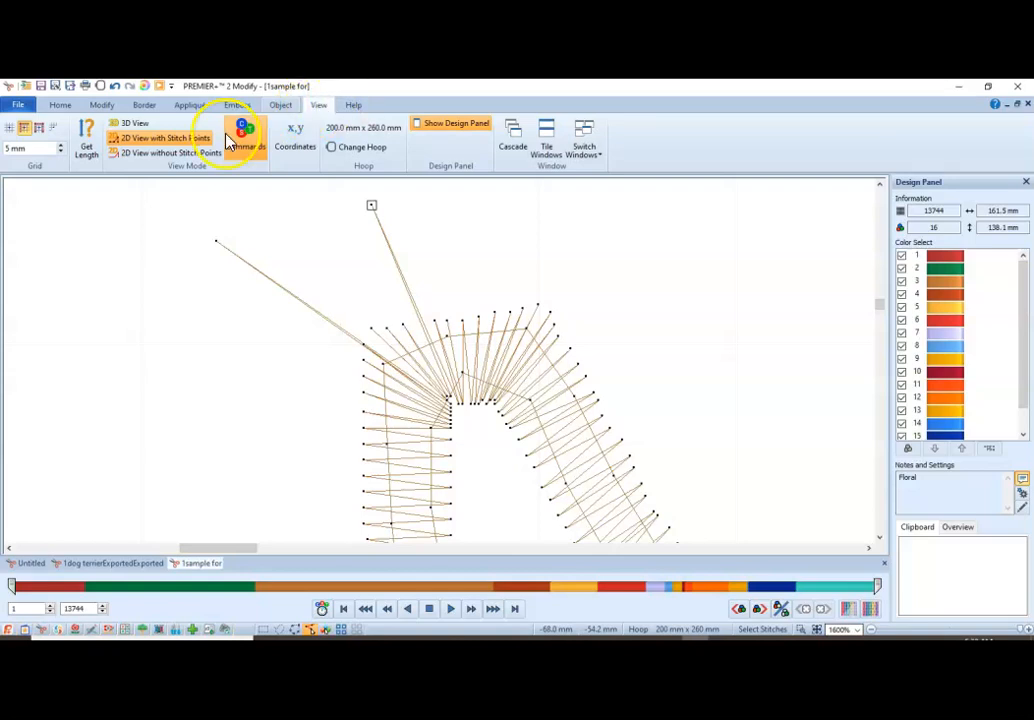
{"action": "mouse_move", "coordinate": [136, 136]}
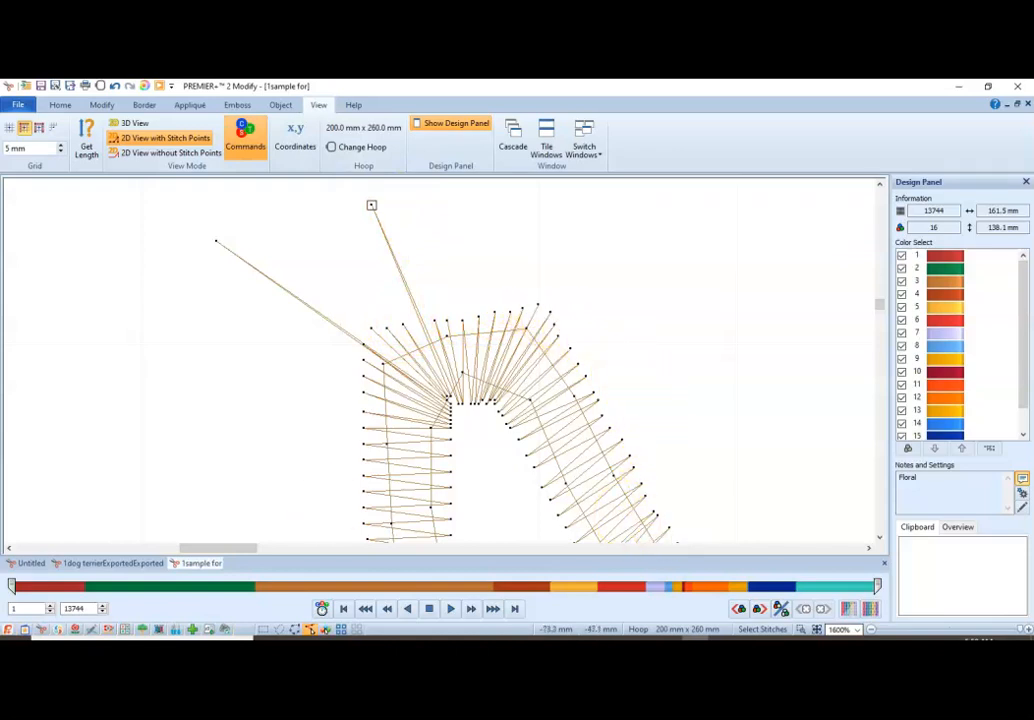
{"action": "left_click", "coordinate": [60, 104]}
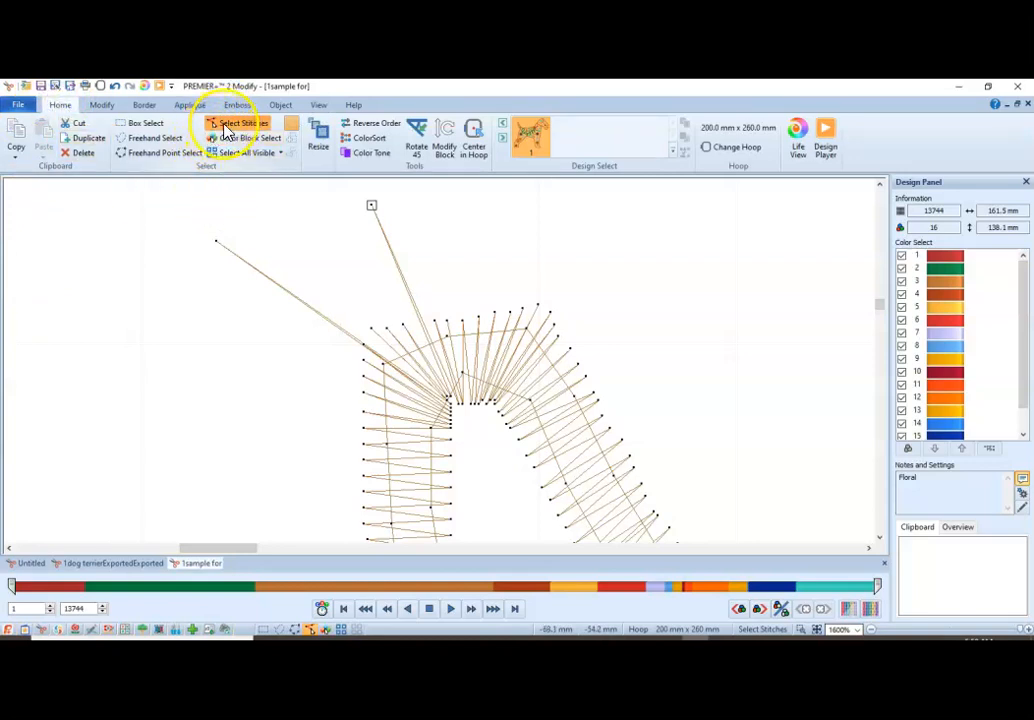
{"action": "mouse_move", "coordinate": [228, 122]}
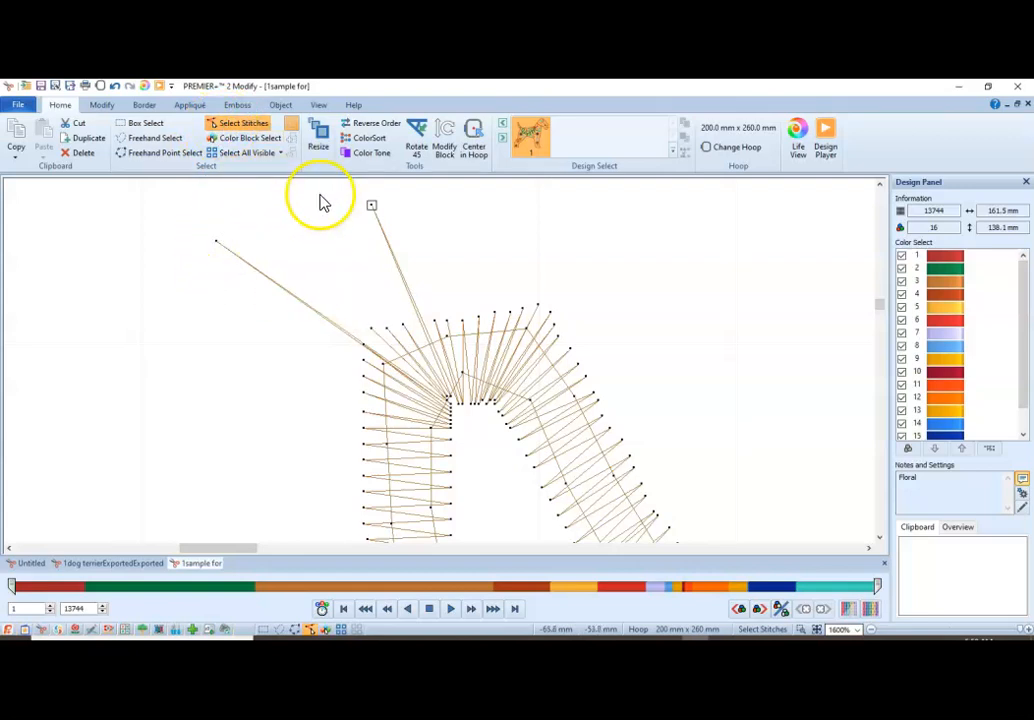
{"action": "mouse_move", "coordinate": [372, 222]}
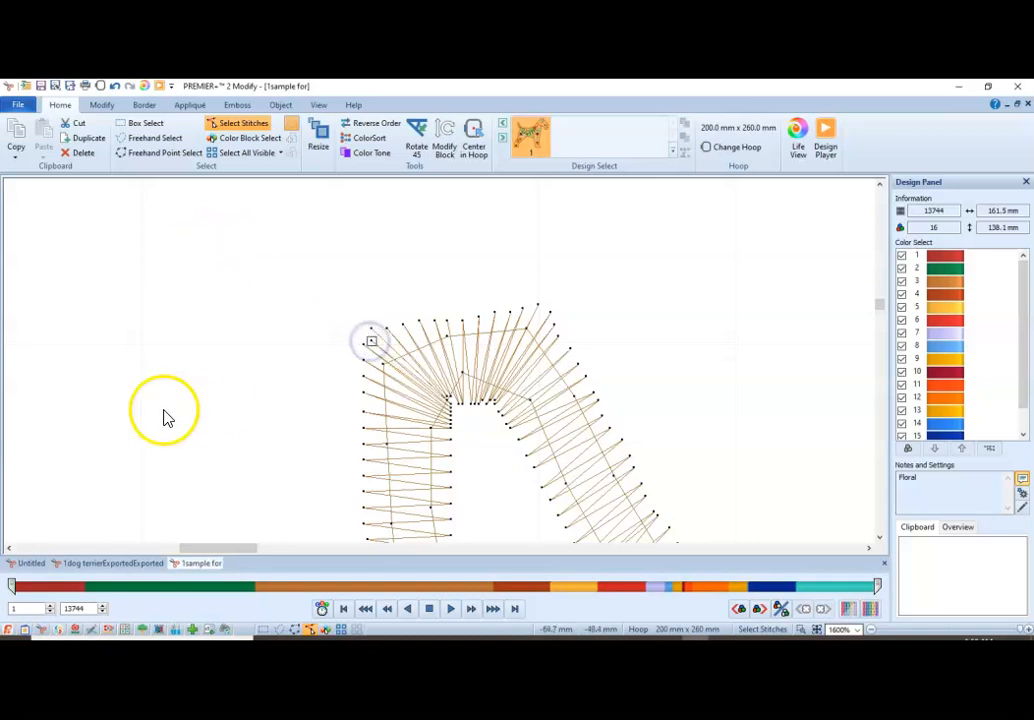
{"action": "mouse_move", "coordinate": [376, 338]}
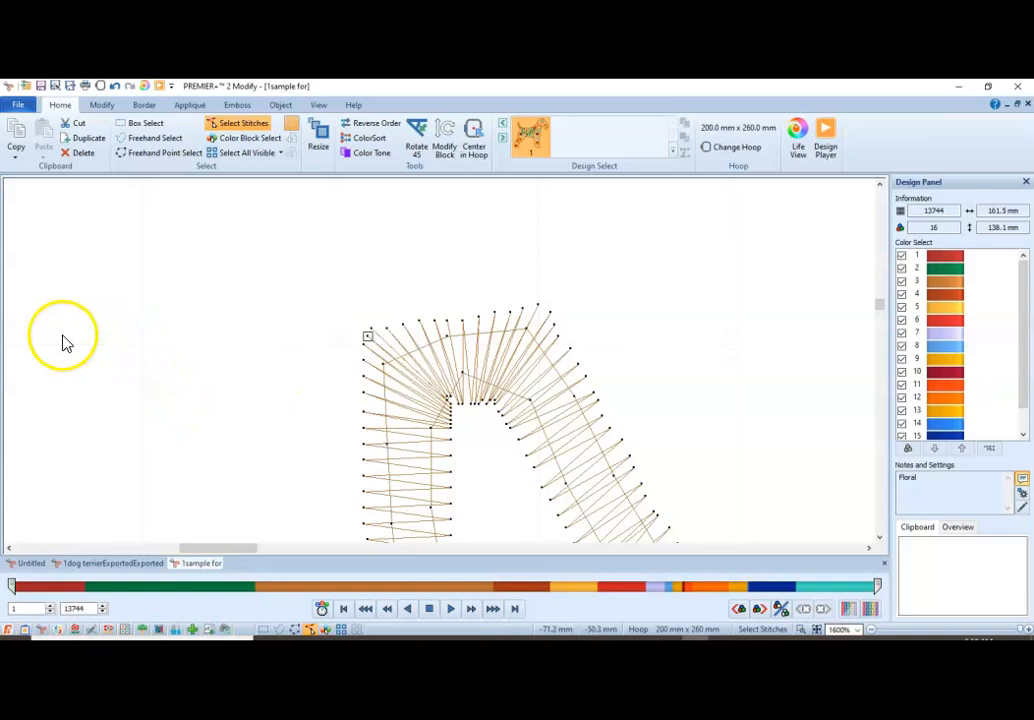
{"action": "mouse_move", "coordinate": [380, 290]}
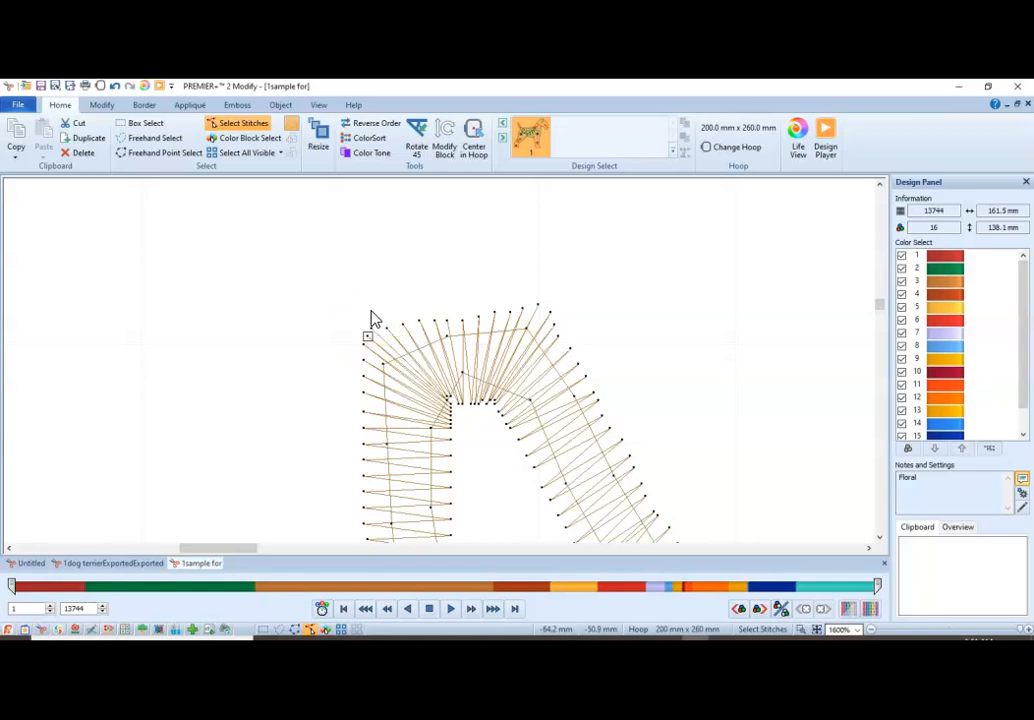
{"action": "mouse_move", "coordinate": [372, 318]}
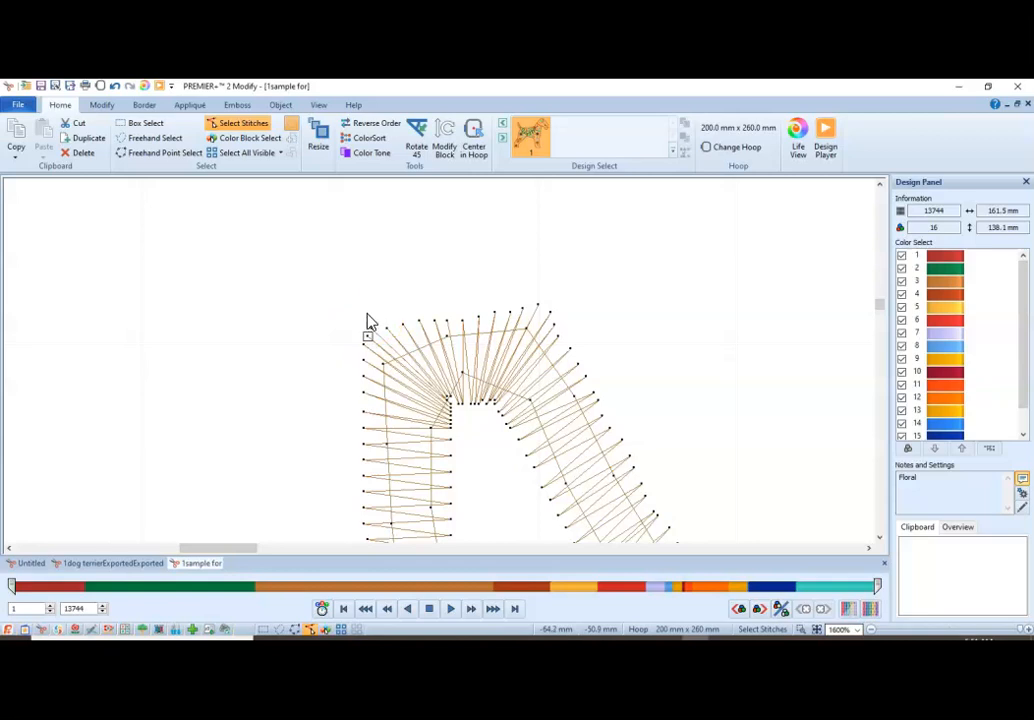